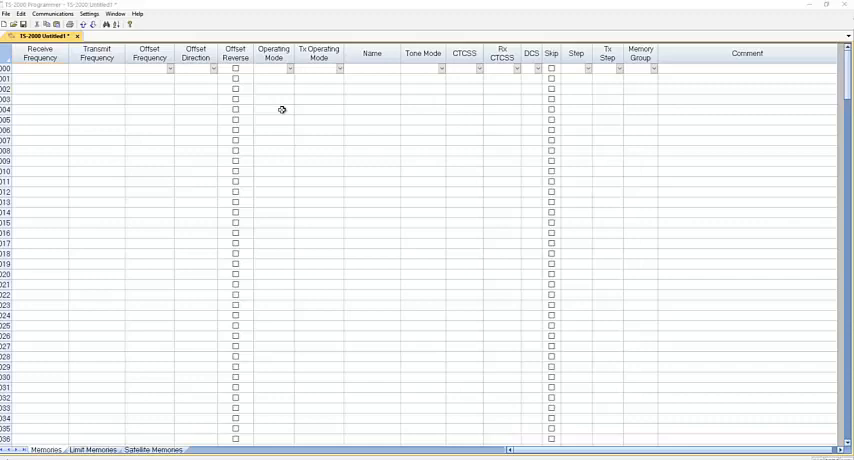
Fill rows 1-3 with FM frequencies, minus offset and tone on row 1, and name row 1 'asd'.
{"action": "left_click", "coordinate": [40, 68]}
{"action": "type", "text": "145.65000"}
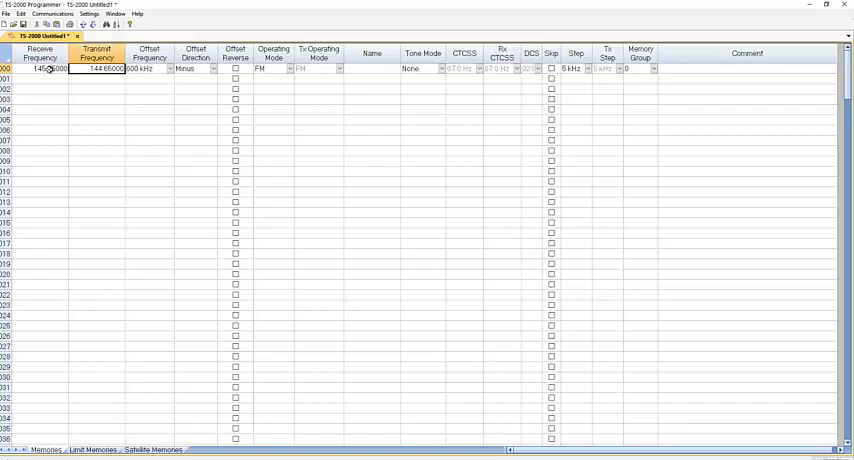
{"action": "left_click", "coordinate": [40, 68]}
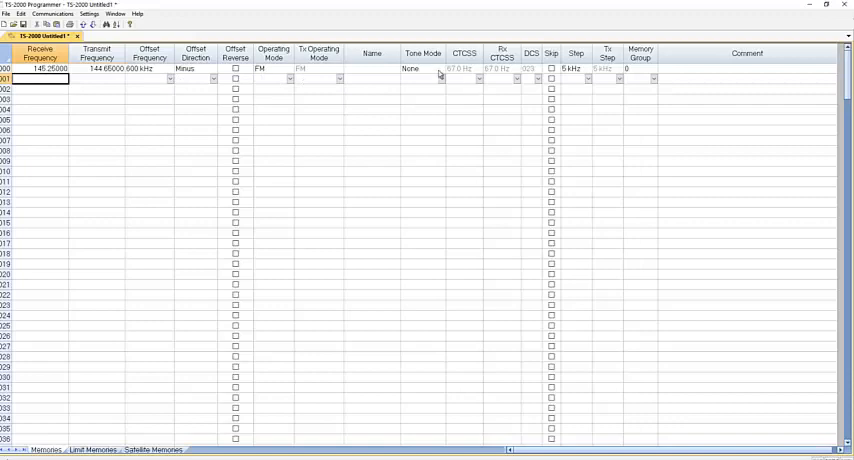
{"action": "left_click", "coordinate": [372, 68]}
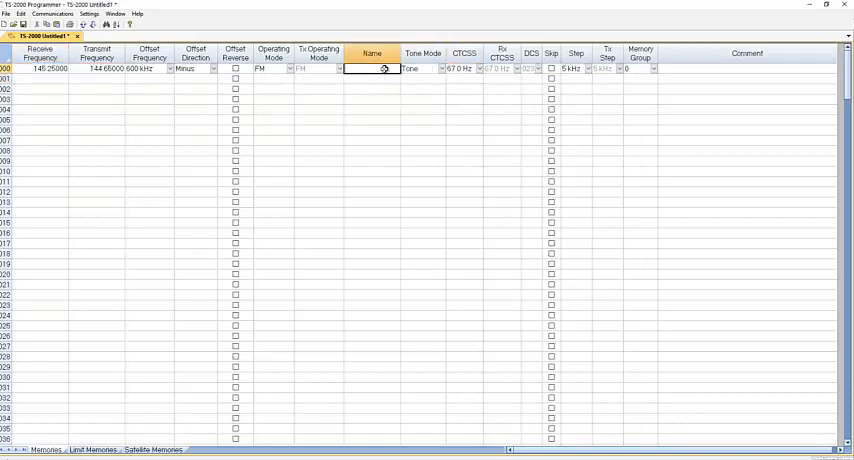
{"action": "type", "text": "asd"}
{"action": "left_click", "coordinate": [40, 88]}
{"action": "type", "text": "145.50000"}
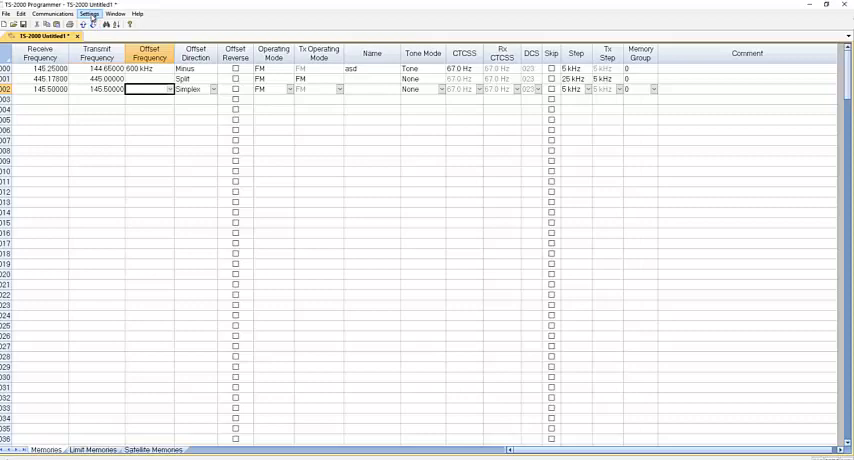
Show the Settings menu with Radio Menu Settings and the other categories.
{"action": "left_click", "coordinate": [88, 14]}
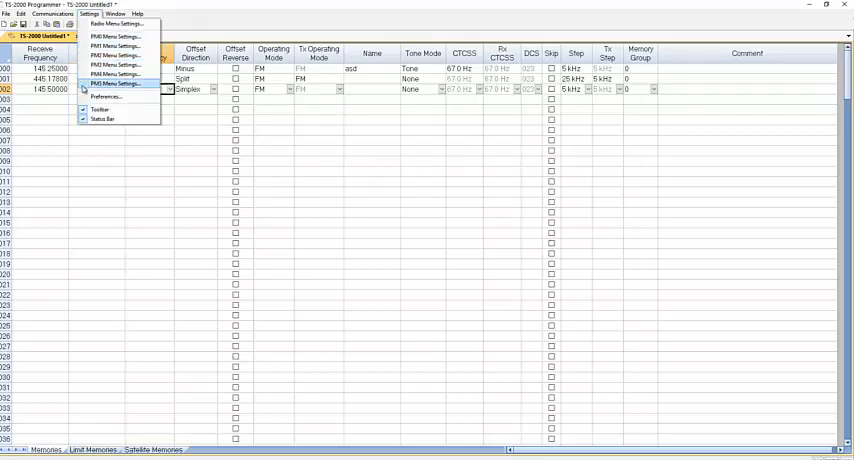
{"action": "mouse_move", "coordinate": [116, 36]}
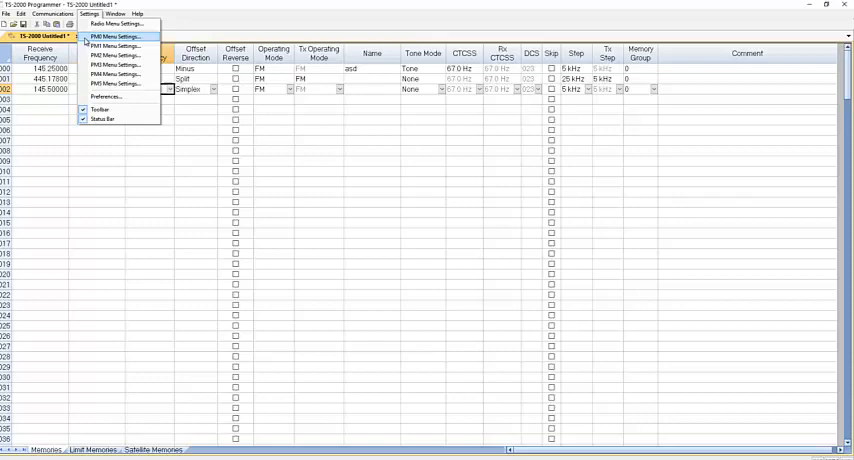
{"action": "mouse_move", "coordinate": [112, 24]}
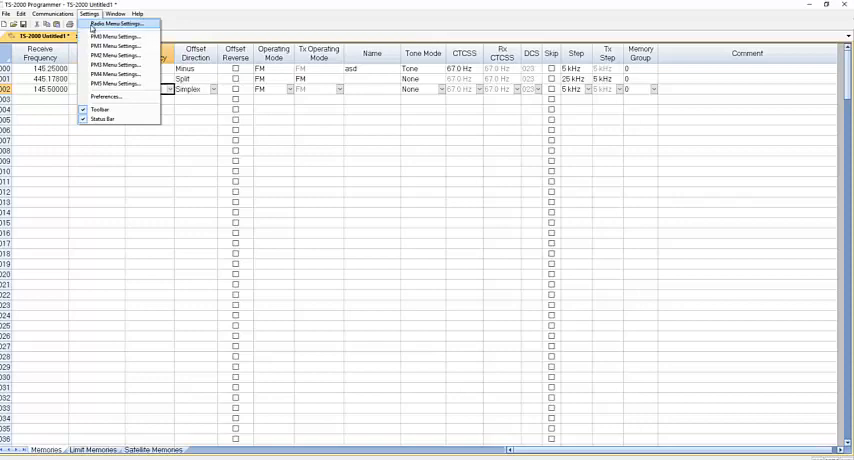
Scroll through the entire TS-2000 menu settings list and return toward the top.
{"action": "left_click", "coordinate": [116, 24]}
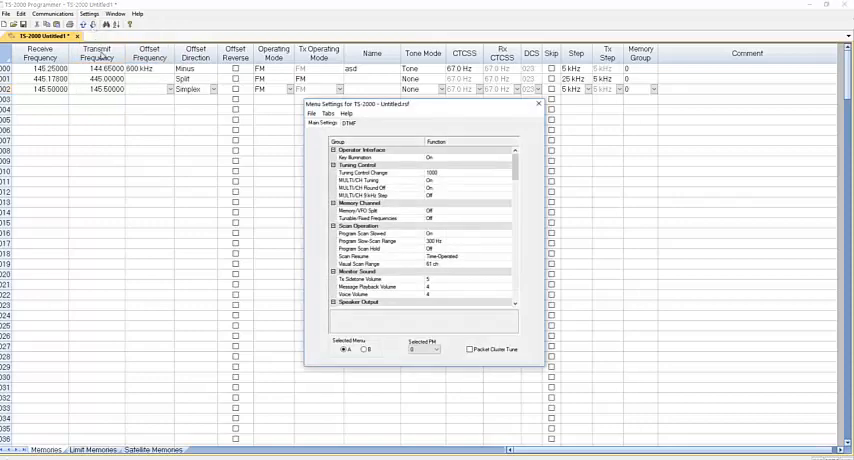
{"action": "scroll", "scroll_direction": "down", "scroll_amount": 3}
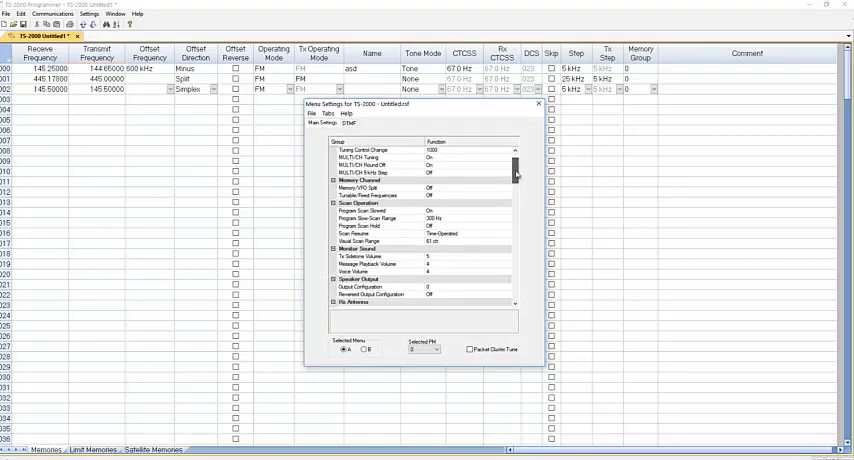
{"action": "scroll", "scroll_direction": "down", "scroll_amount": 3}
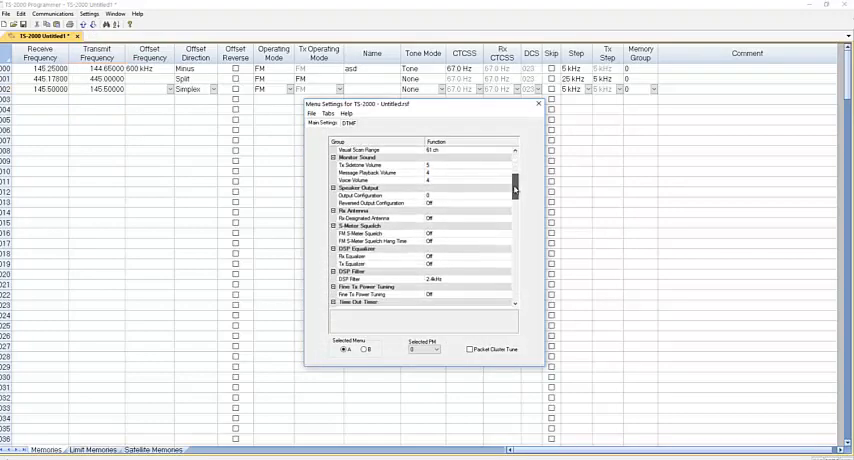
{"action": "scroll", "scroll_direction": "down", "scroll_amount": 3}
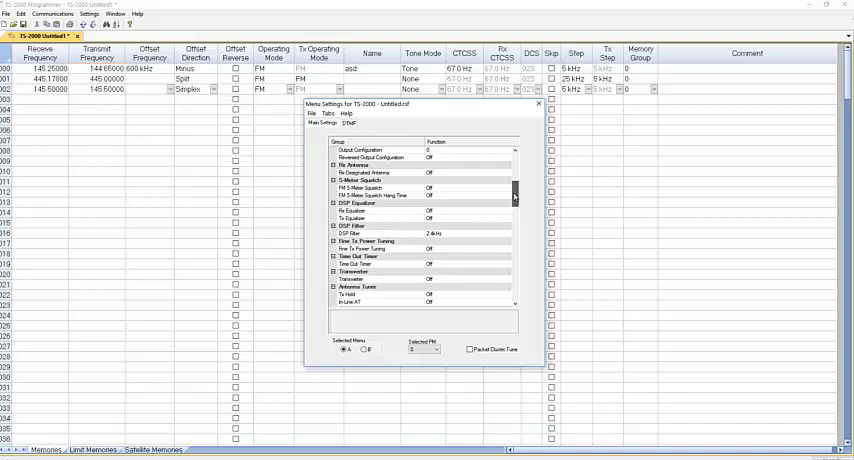
{"action": "scroll", "scroll_direction": "down", "scroll_amount": 3}
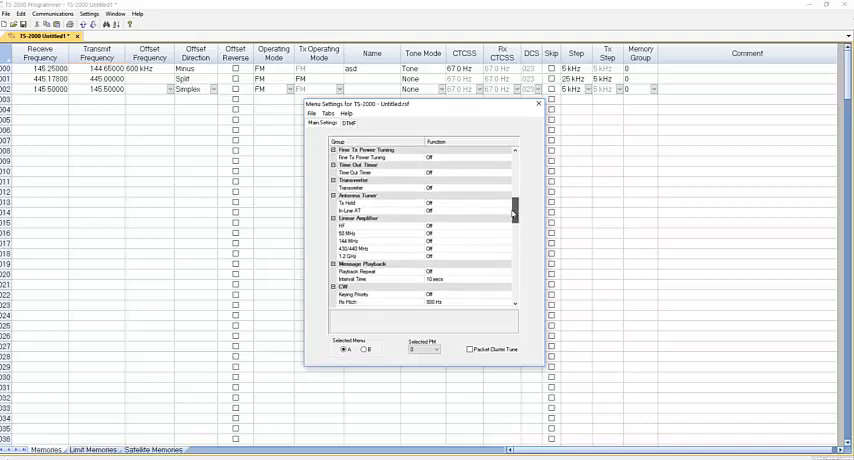
{"action": "scroll", "scroll_direction": "down", "scroll_amount": 3}
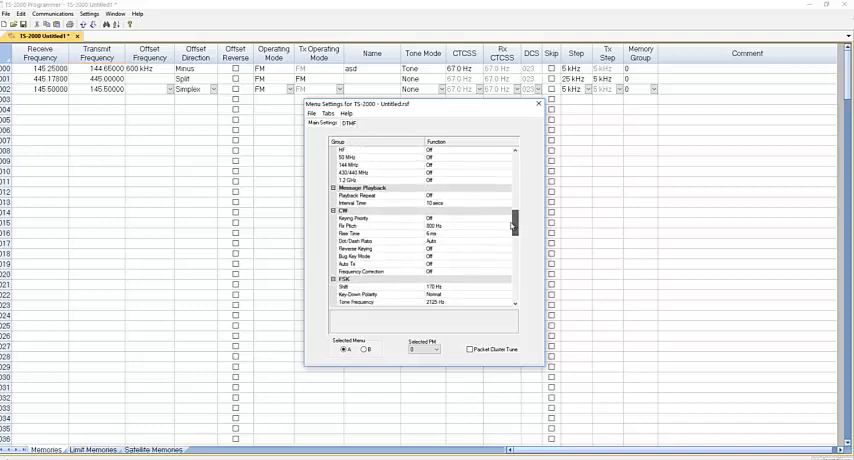
{"action": "scroll", "scroll_direction": "down", "scroll_amount": 3}
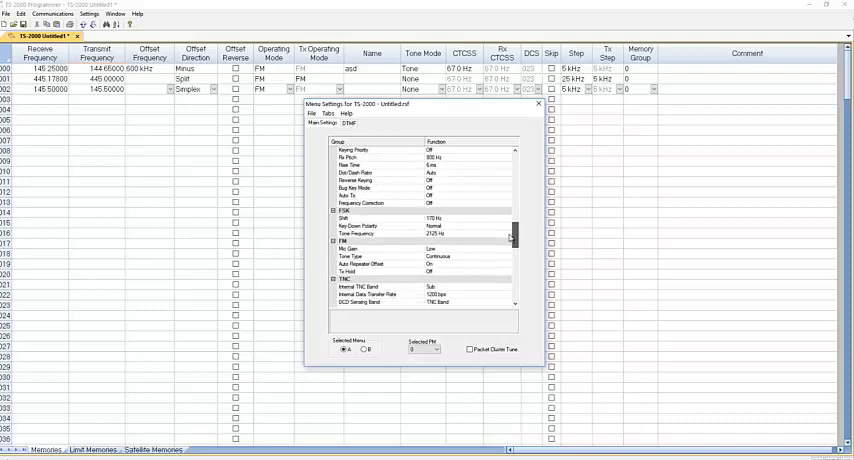
{"action": "scroll", "scroll_direction": "down", "scroll_amount": 3}
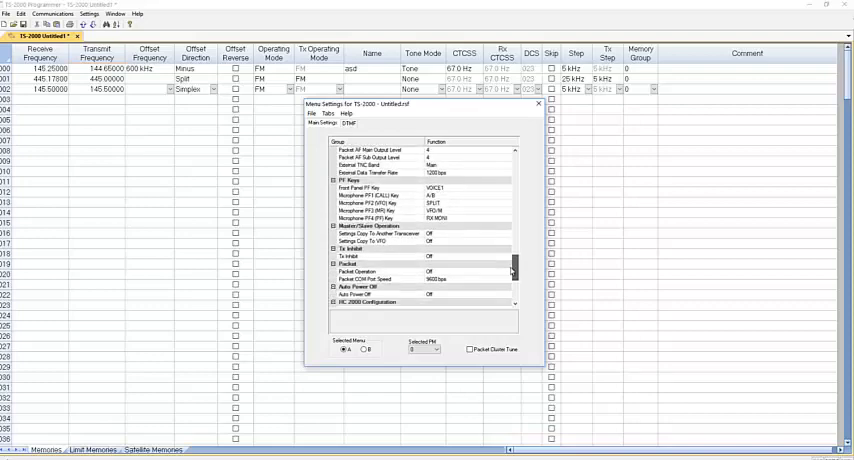
{"action": "scroll", "scroll_direction": "down", "scroll_amount": 3}
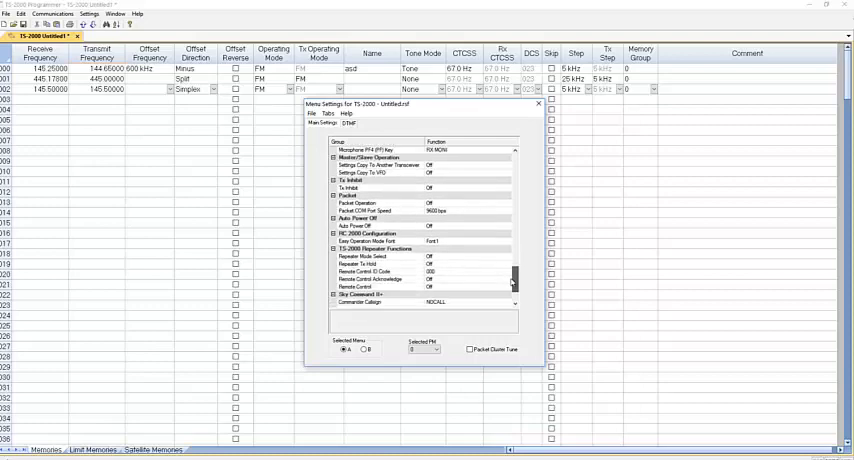
{"action": "scroll", "scroll_direction": "down", "scroll_amount": 3}
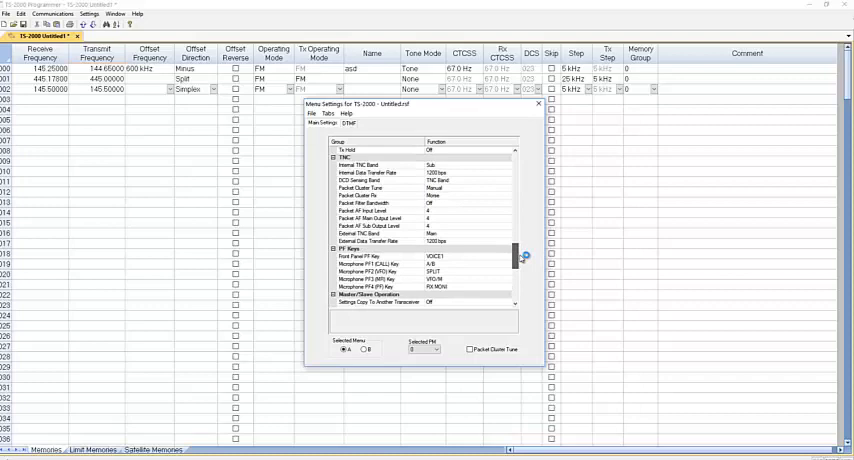
{"action": "scroll", "scroll_direction": "up", "scroll_amount": 3}
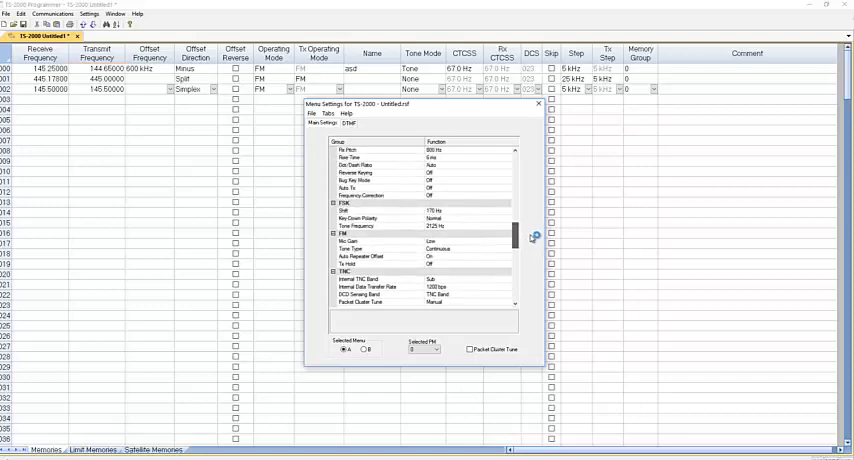
{"action": "scroll", "scroll_direction": "down", "scroll_amount": 3}
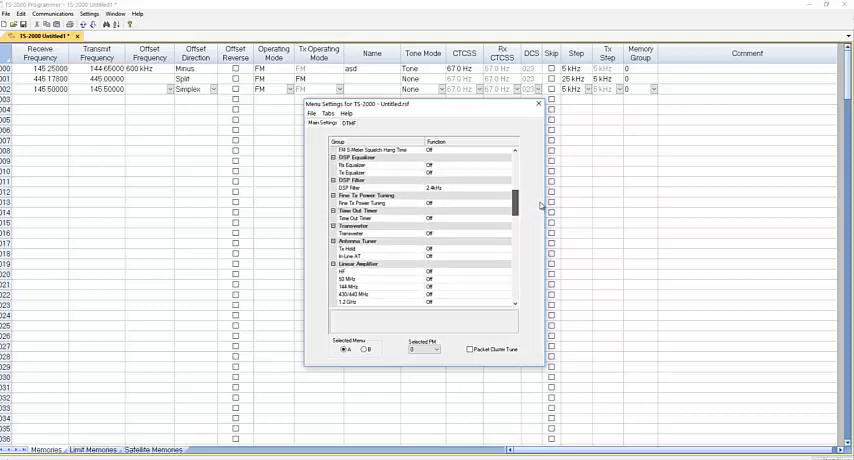
{"action": "scroll", "scroll_direction": "up", "scroll_amount": 3}
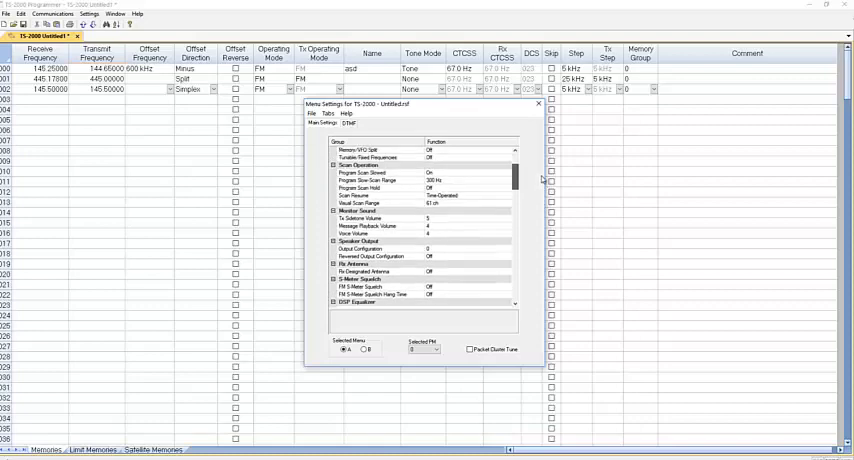
{"action": "scroll", "scroll_direction": "up", "scroll_amount": 3}
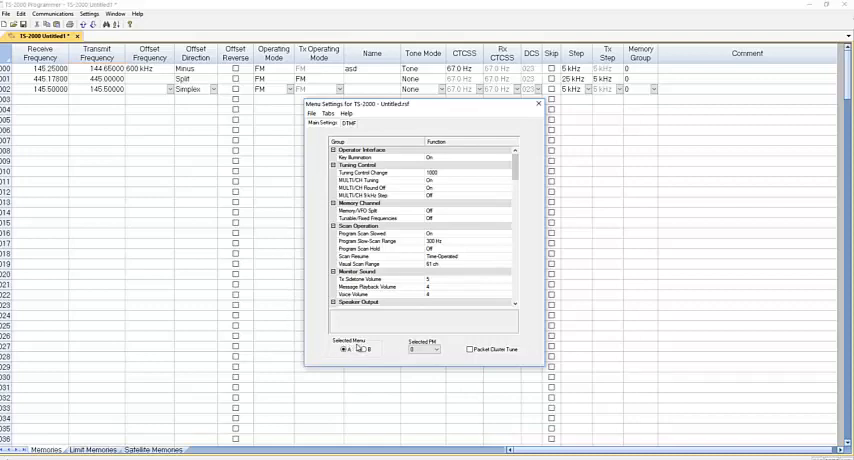
Choose a Selected PM number and move to the page with the Name/Code grid.
{"action": "left_click", "coordinate": [344, 350]}
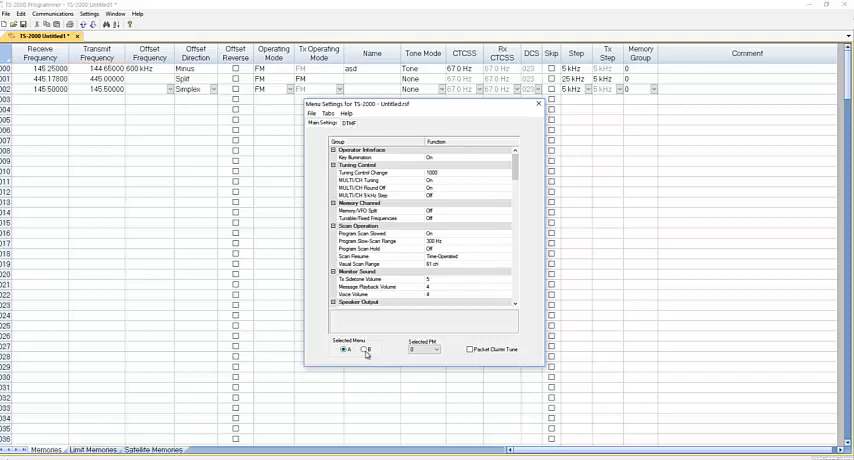
{"action": "left_click", "coordinate": [344, 348]}
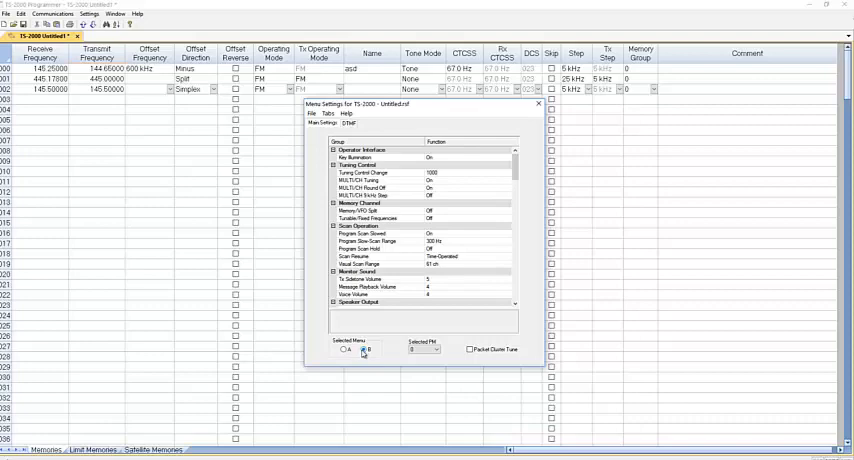
{"action": "left_click", "coordinate": [340, 350]}
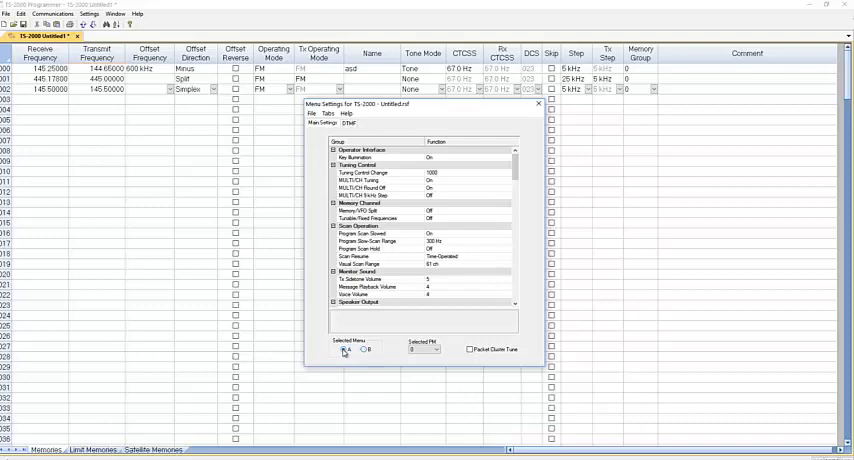
{"action": "left_click", "coordinate": [362, 350]}
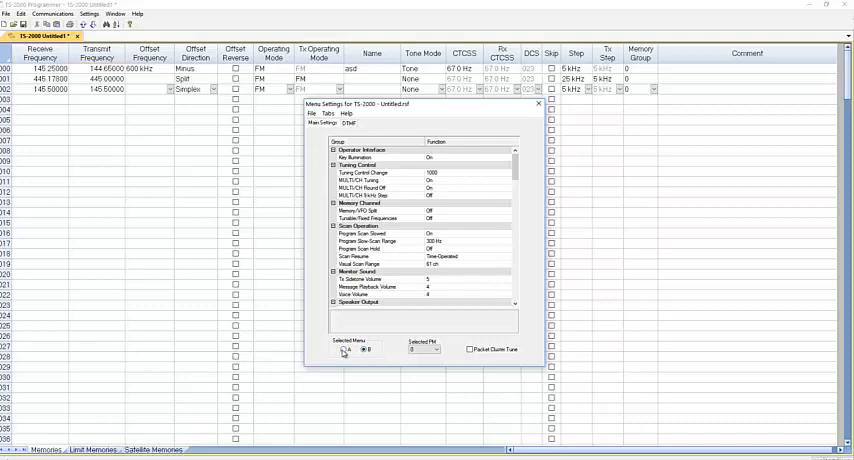
{"action": "left_click", "coordinate": [432, 350]}
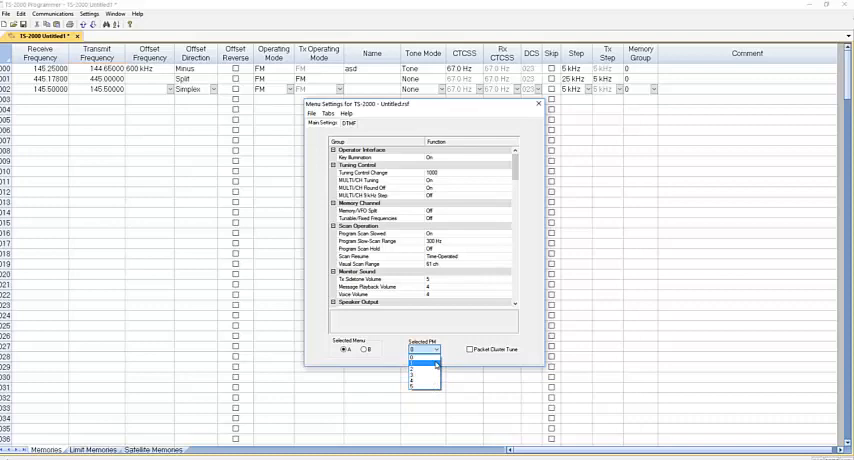
{"action": "left_click", "coordinate": [418, 384]}
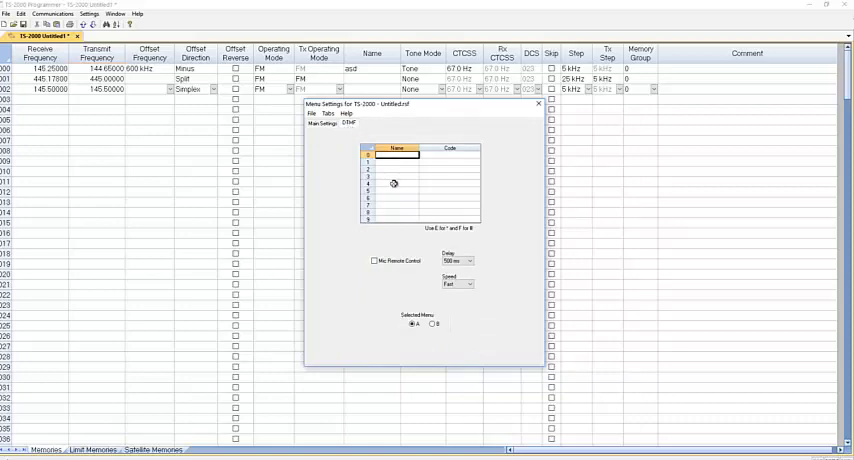
{"action": "mouse_move", "coordinate": [370, 298]}
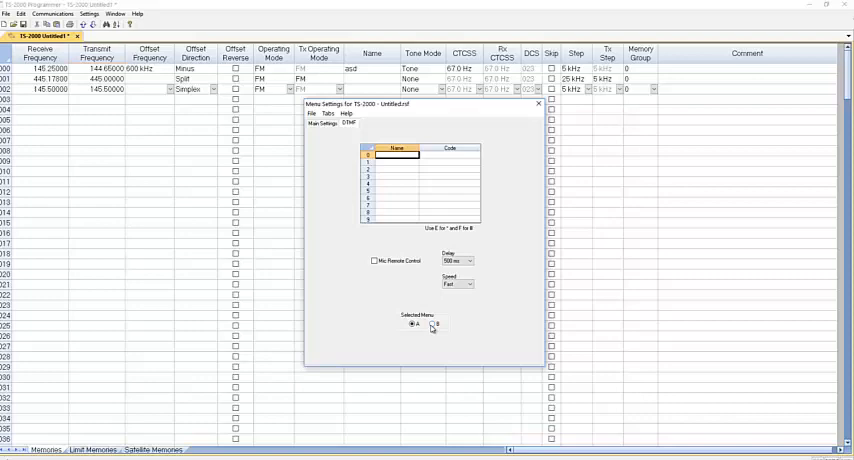
Toggle Selected Menu between A and B, then confirm the Menu Settings dialog with OK.
{"action": "left_click", "coordinate": [432, 324]}
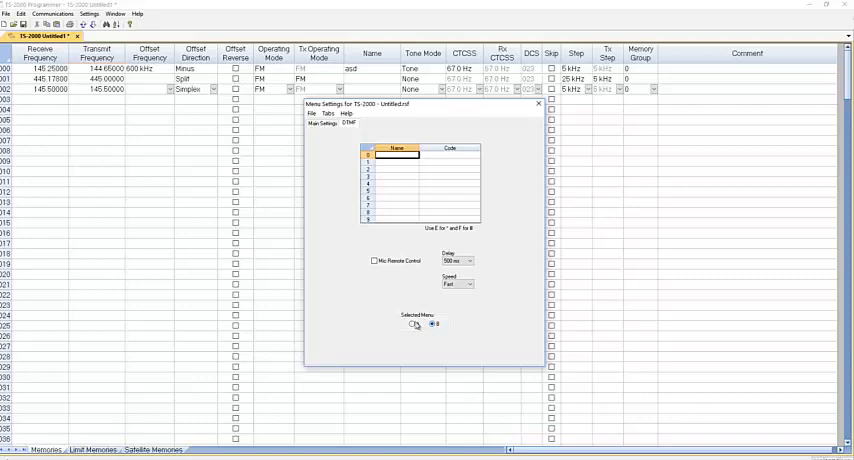
{"action": "left_click", "coordinate": [412, 324]}
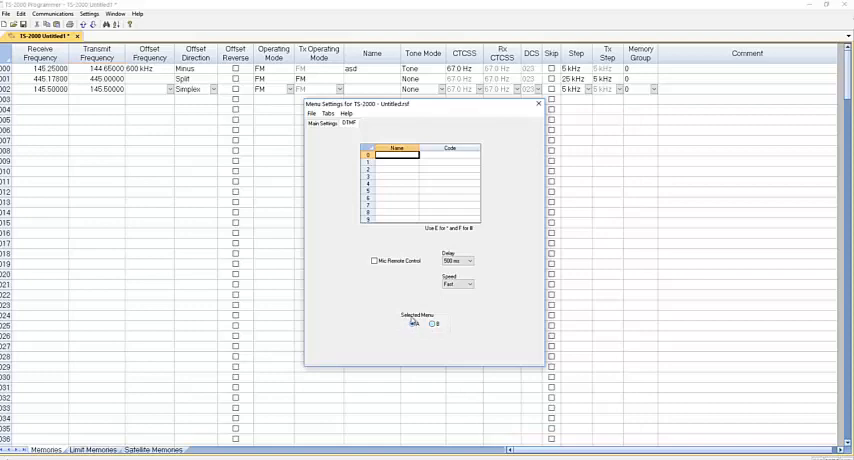
{"action": "left_click", "coordinate": [538, 104]}
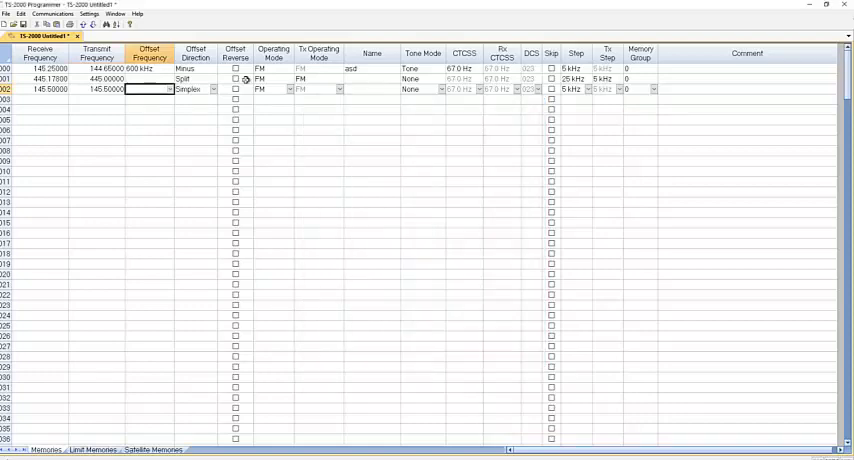
{"action": "left_click", "coordinate": [90, 14]}
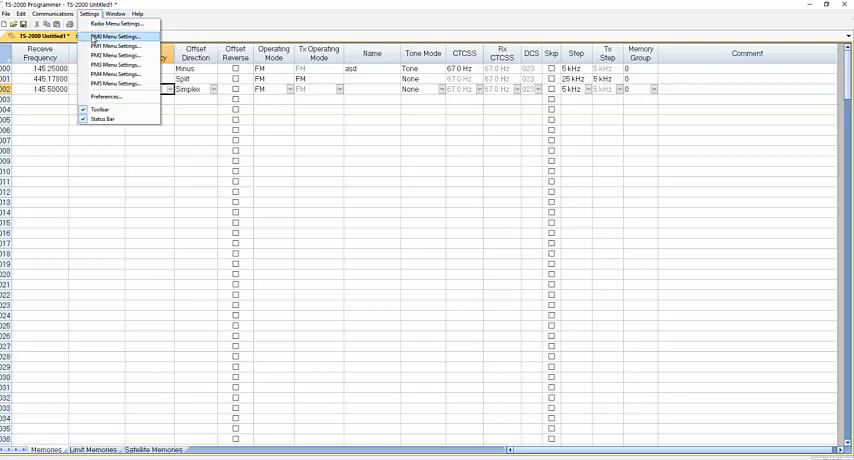
{"action": "left_click", "coordinate": [116, 36]}
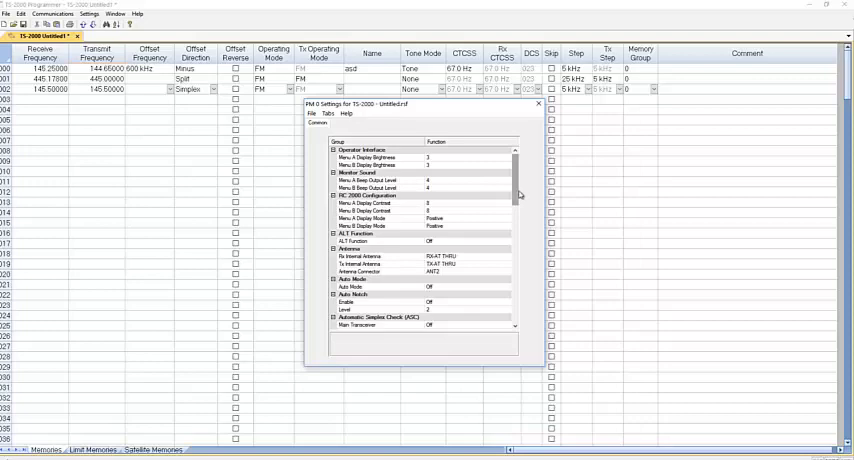
{"action": "scroll", "scroll_direction": "down", "scroll_amount": 3}
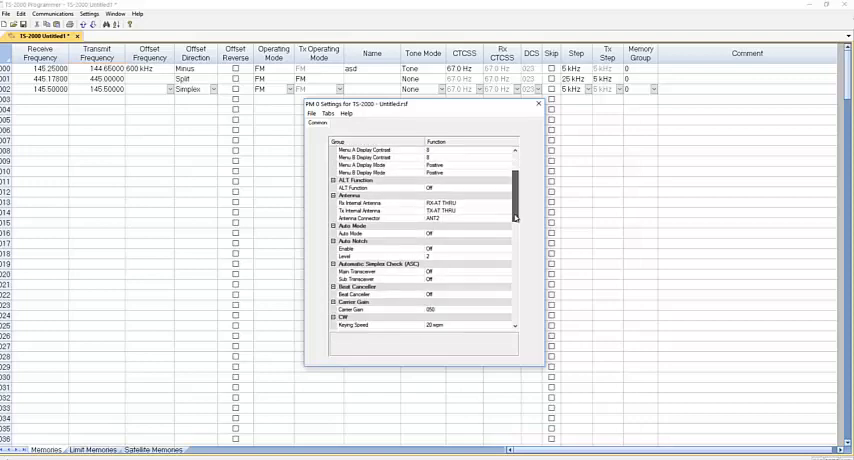
{"action": "scroll", "scroll_direction": "down", "scroll_amount": 3}
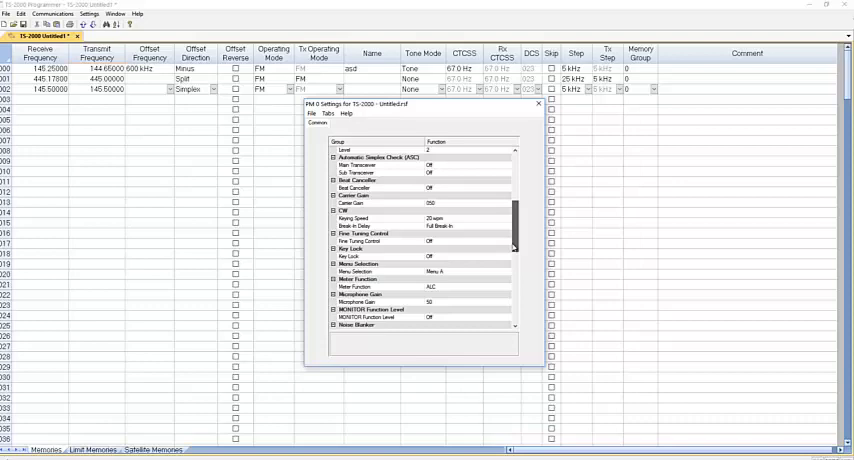
{"action": "scroll", "scroll_direction": "down", "scroll_amount": 3}
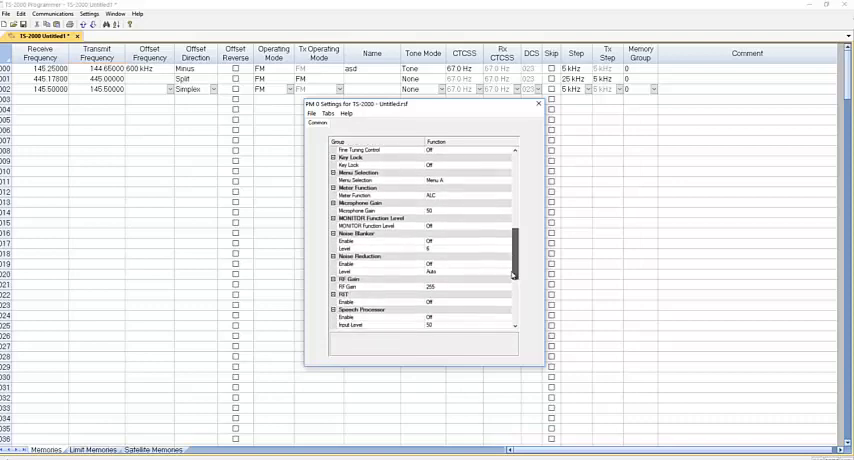
{"action": "scroll", "scroll_direction": "down", "scroll_amount": 3}
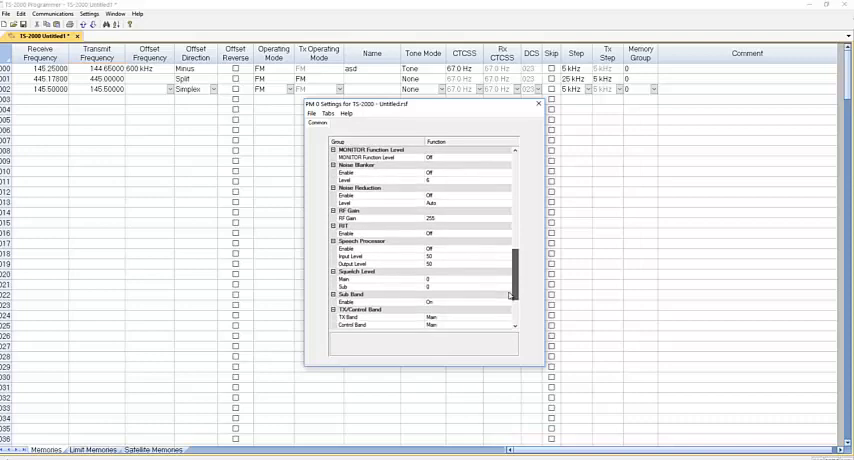
{"action": "scroll", "scroll_direction": "down", "scroll_amount": 3}
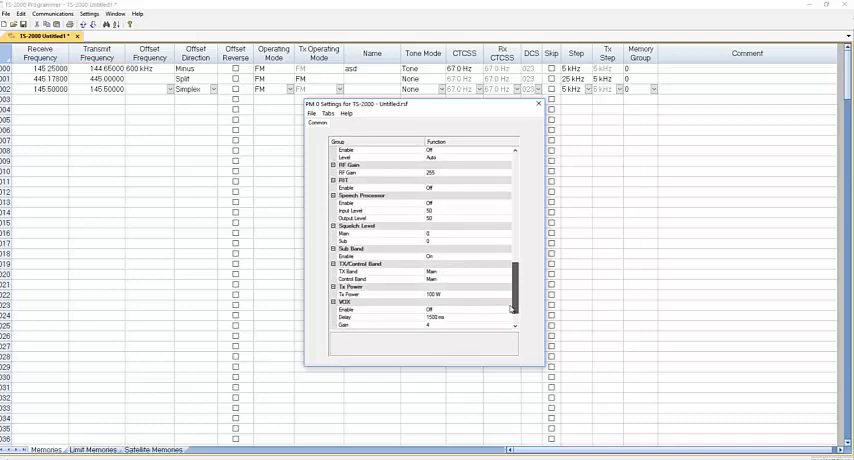
{"action": "scroll", "scroll_direction": "down", "scroll_amount": 3}
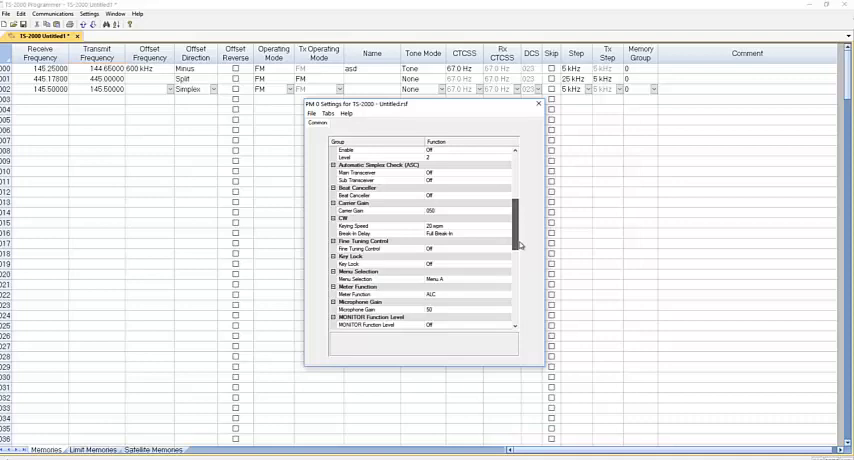
{"action": "scroll", "scroll_direction": "up", "scroll_amount": 3}
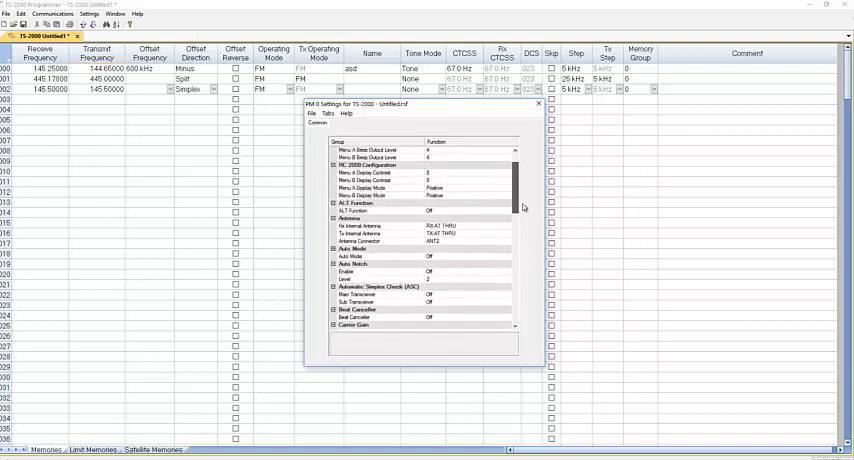
{"action": "scroll", "scroll_direction": "up", "scroll_amount": 3}
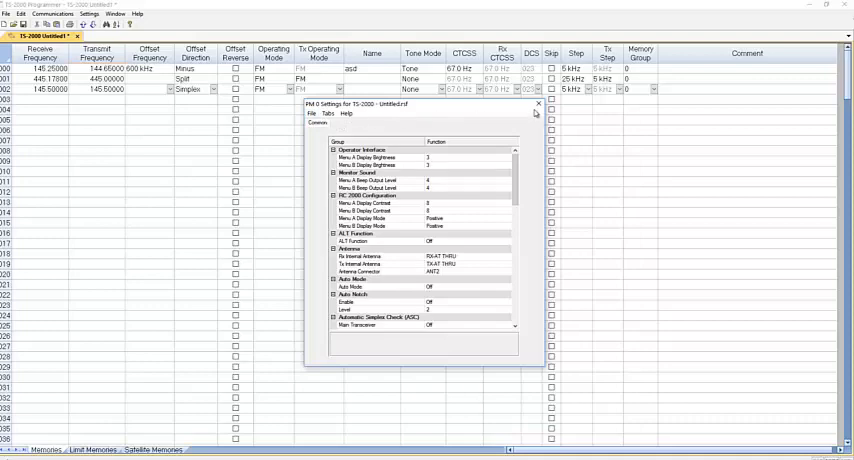
{"action": "left_click", "coordinate": [536, 104]}
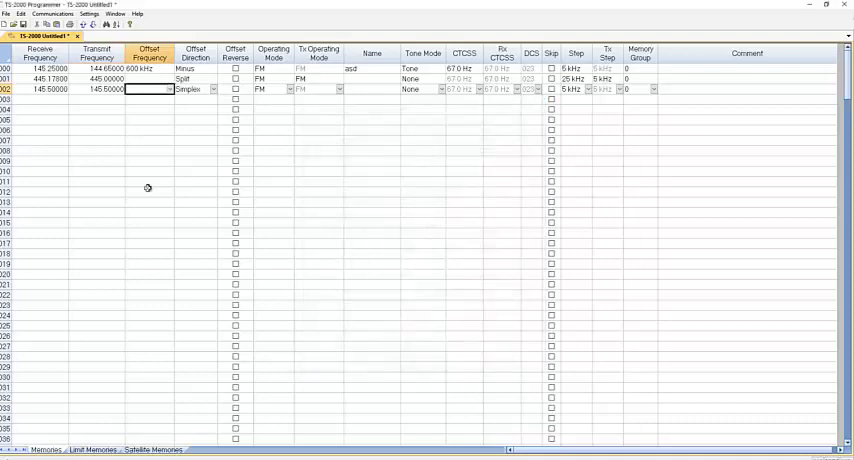
Bring up Send Data to TS-2000 from Communications and review its data-transfer options.
{"action": "left_click", "coordinate": [52, 14]}
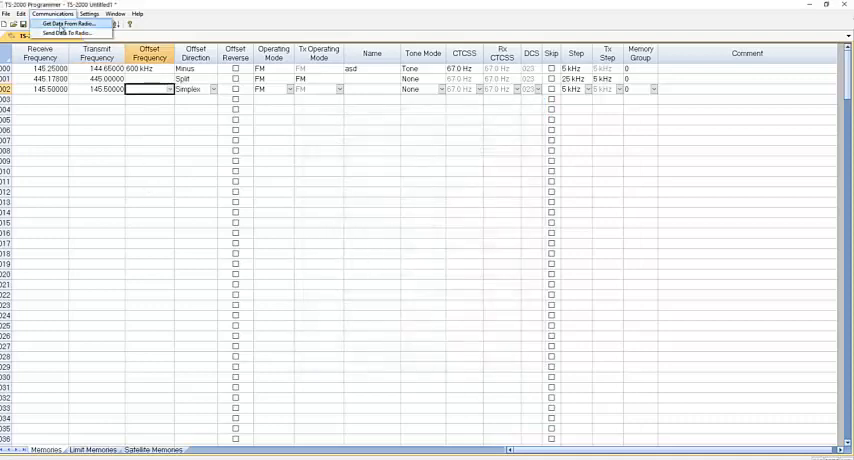
{"action": "left_click", "coordinate": [70, 32]}
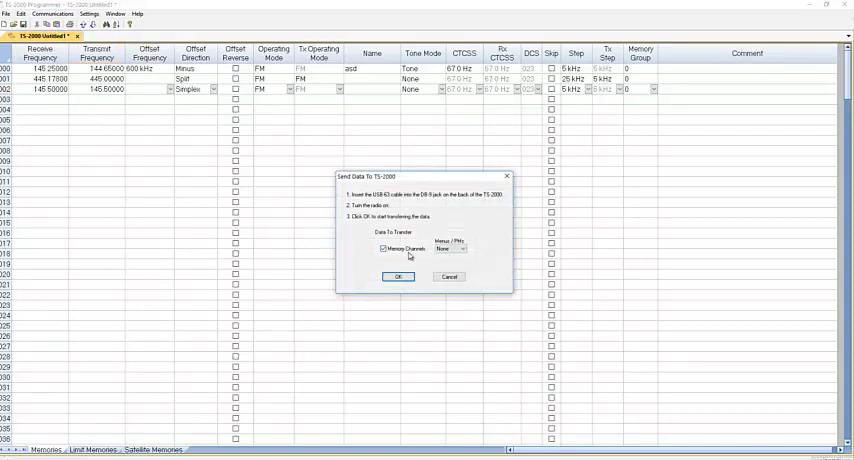
{"action": "left_click", "coordinate": [458, 248]}
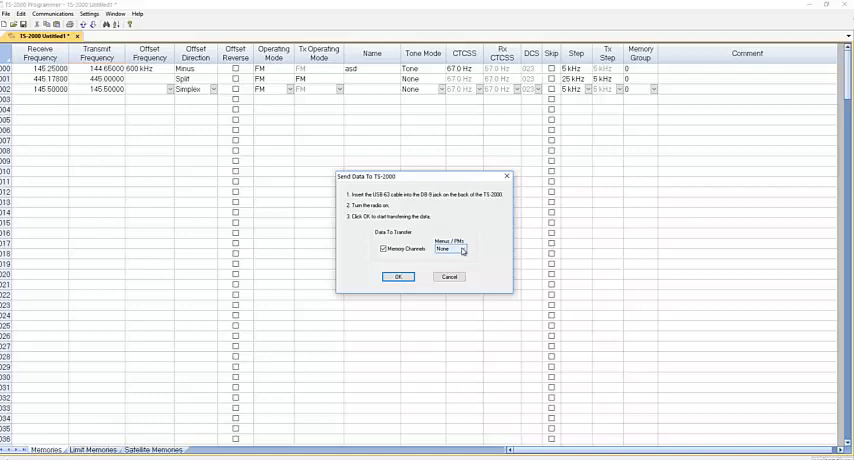
{"action": "left_click", "coordinate": [464, 248]}
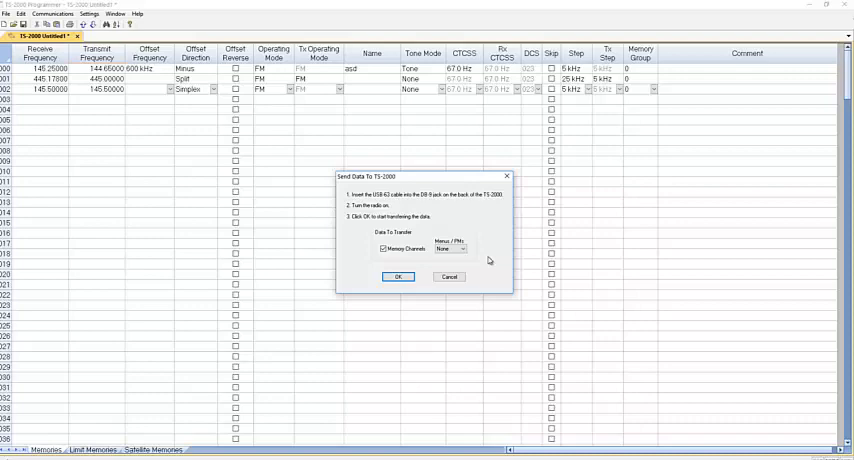
{"action": "left_click", "coordinate": [398, 276]}
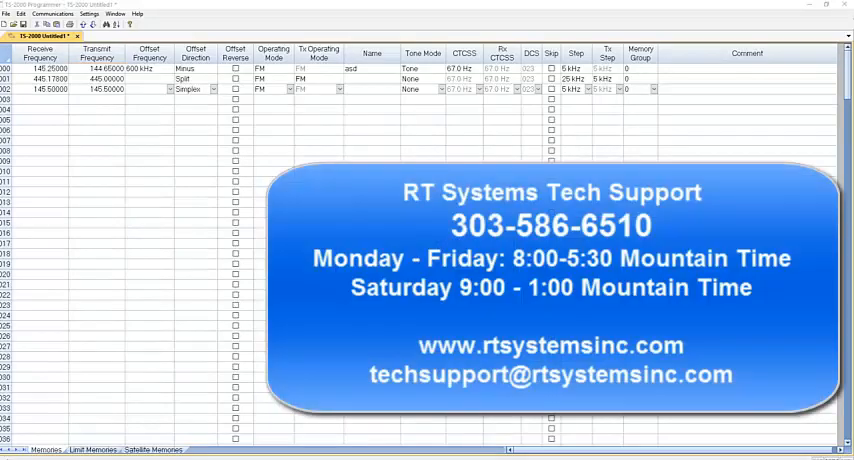